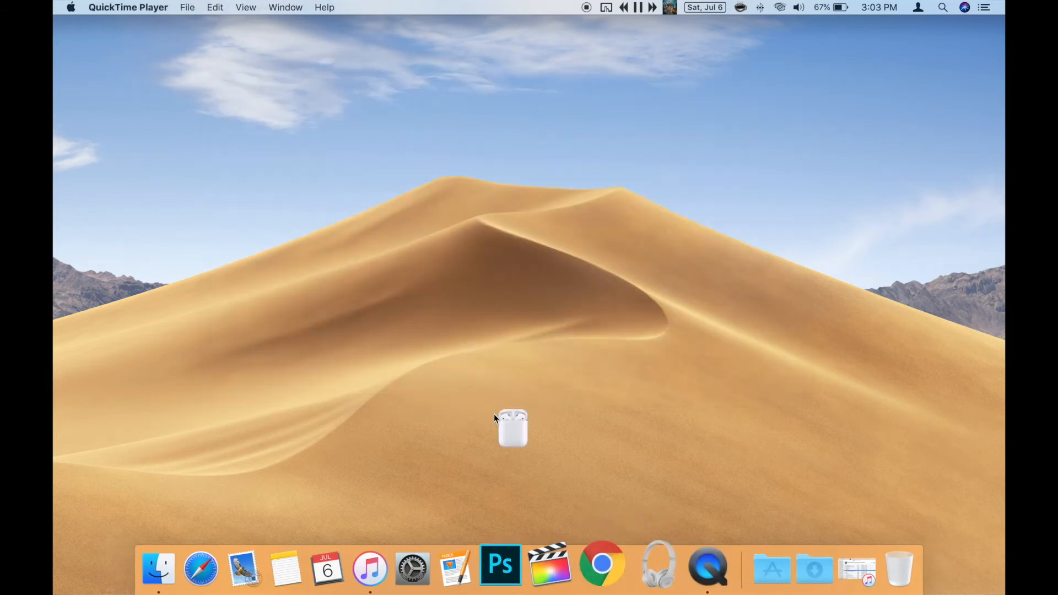
{"action": "mouse_move", "coordinate": [645, 563]}
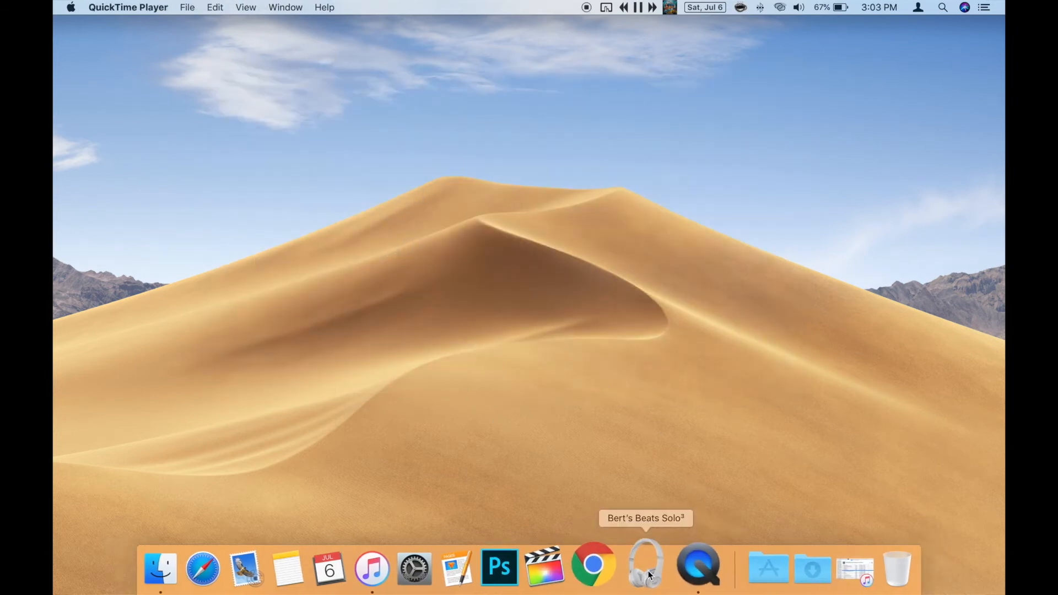